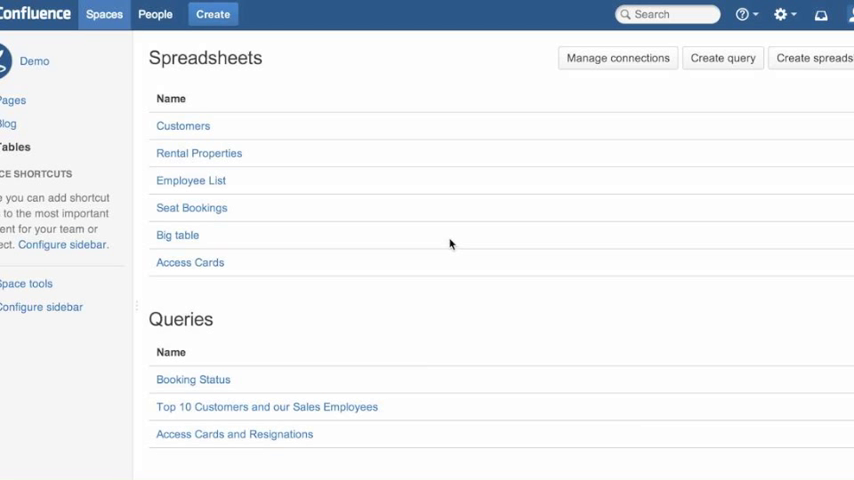
Create a spreadsheet named Members with key members and submit it
left_click(816, 58)
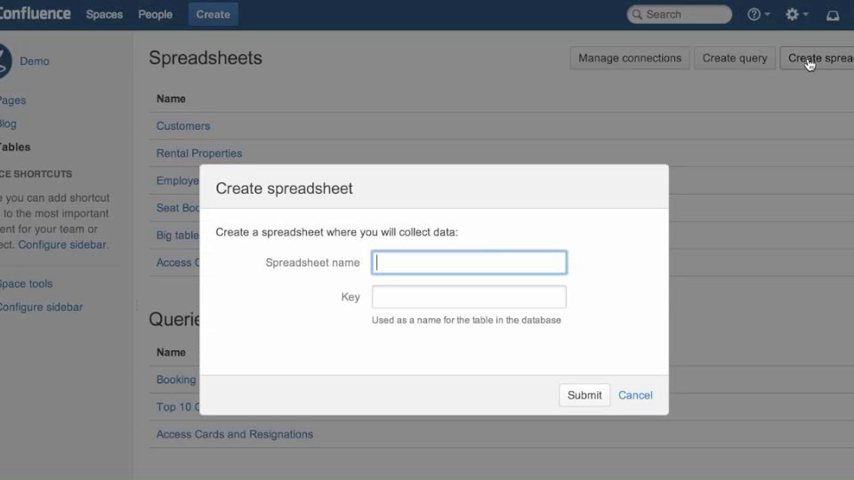
type("Members")
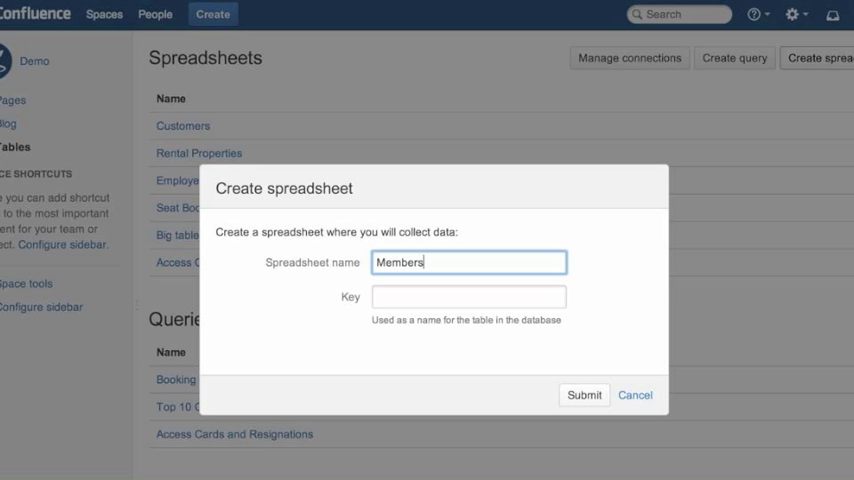
type("me")
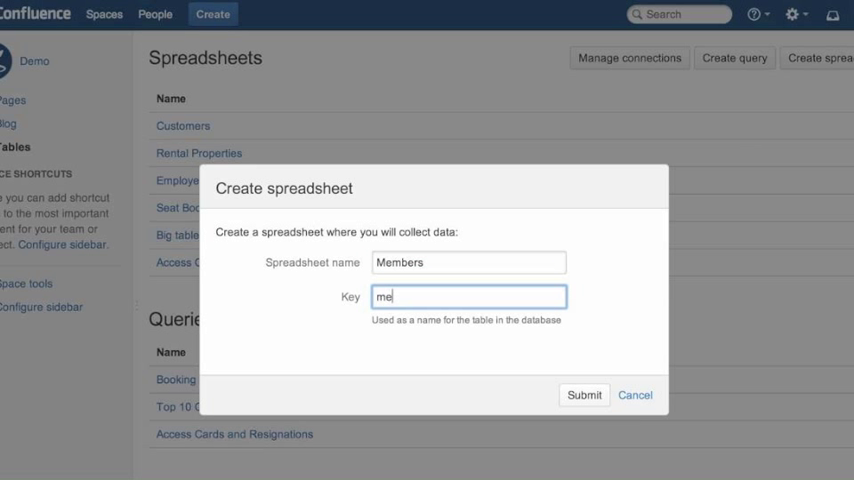
left_click(584, 394)
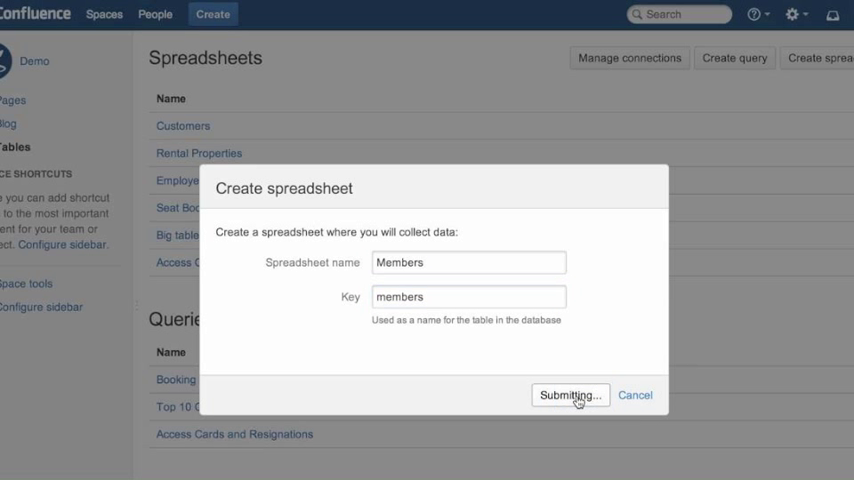
left_click(570, 396)
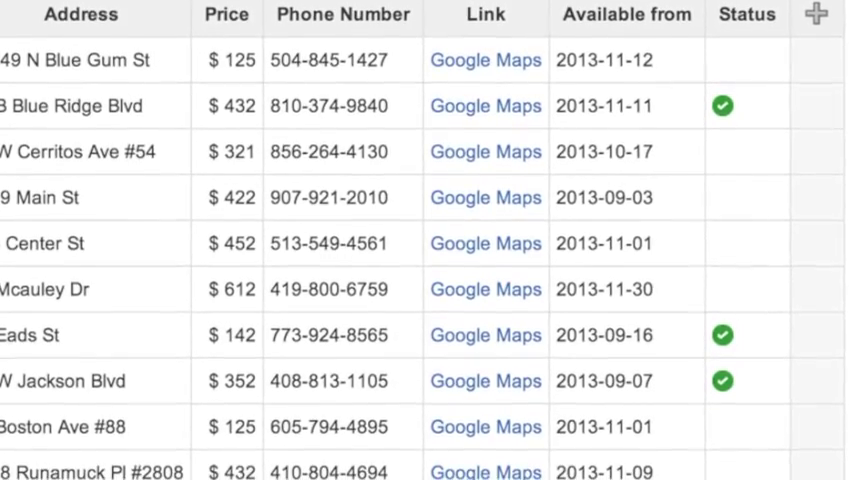
scroll("up", 3)
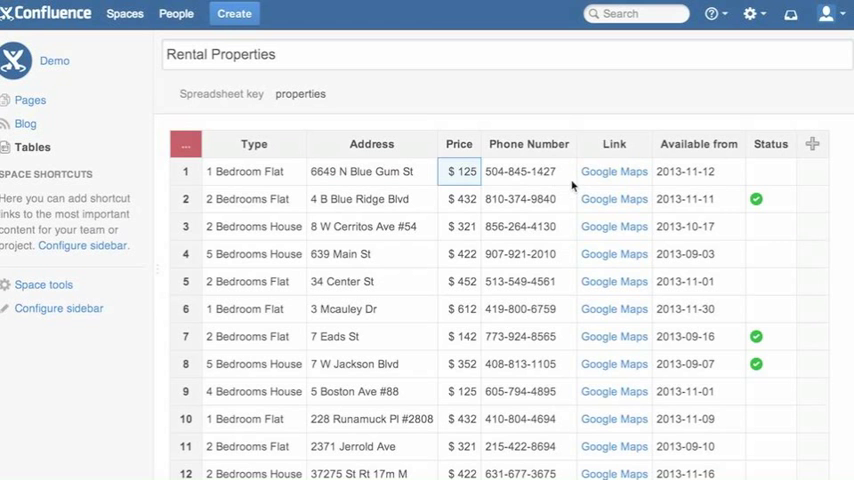
left_click(614, 172)
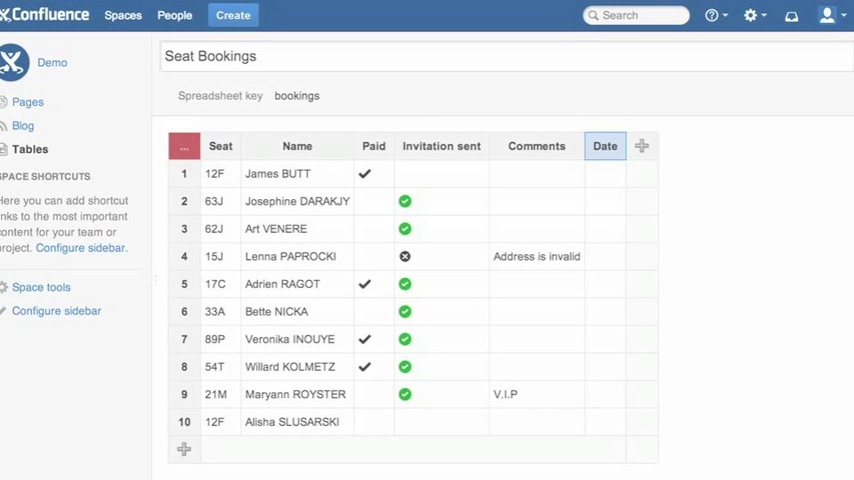
Date seat 12F as 2013-11-14 and enter a MAX( Last update formula
left_click(640, 176)
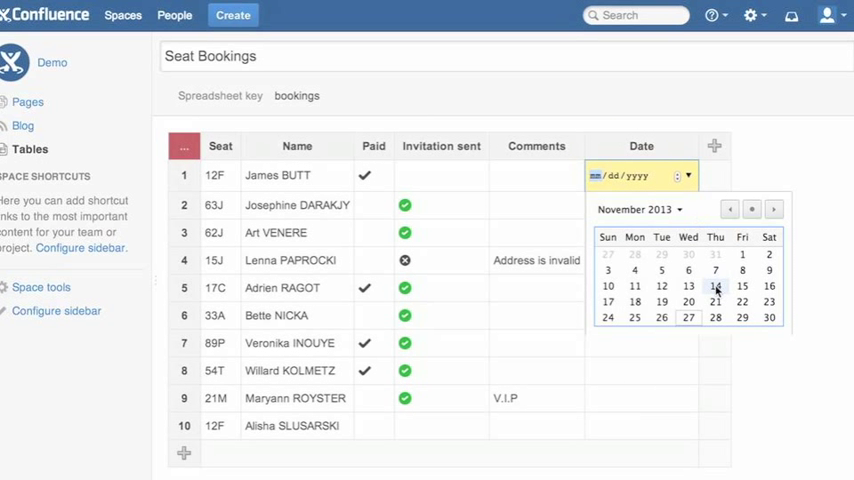
left_click(716, 286)
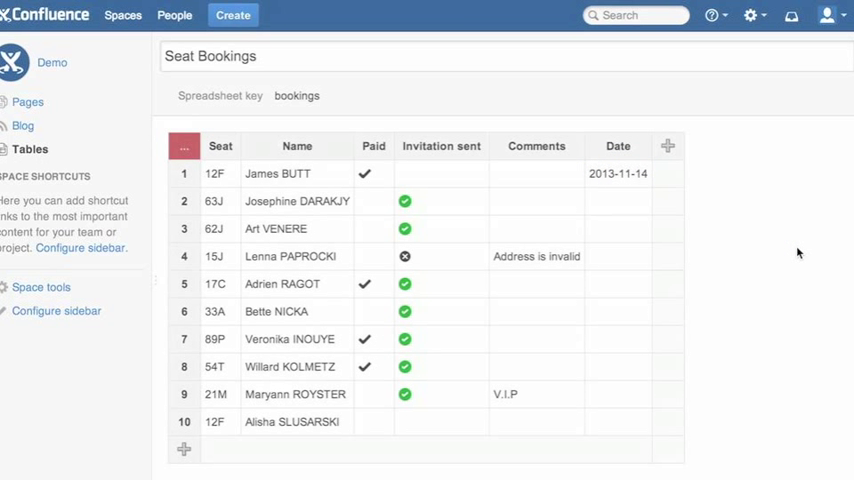
scroll("down", 3)
type("Last update: =")
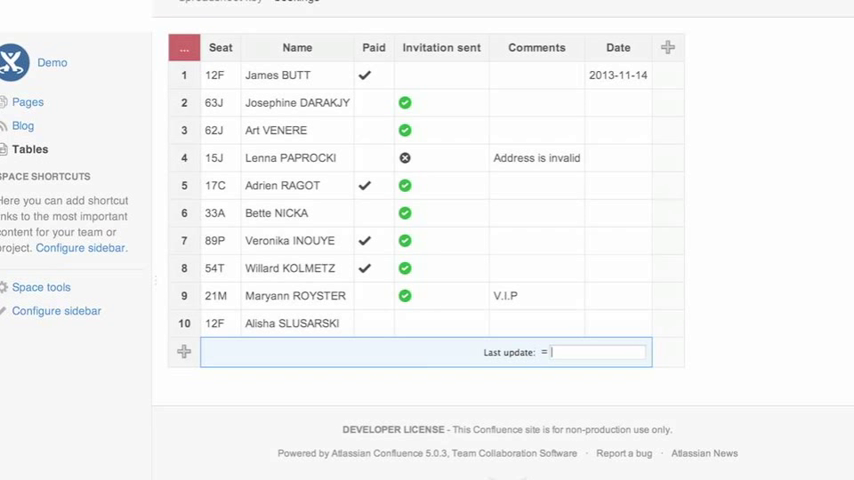
type("MAX(d")
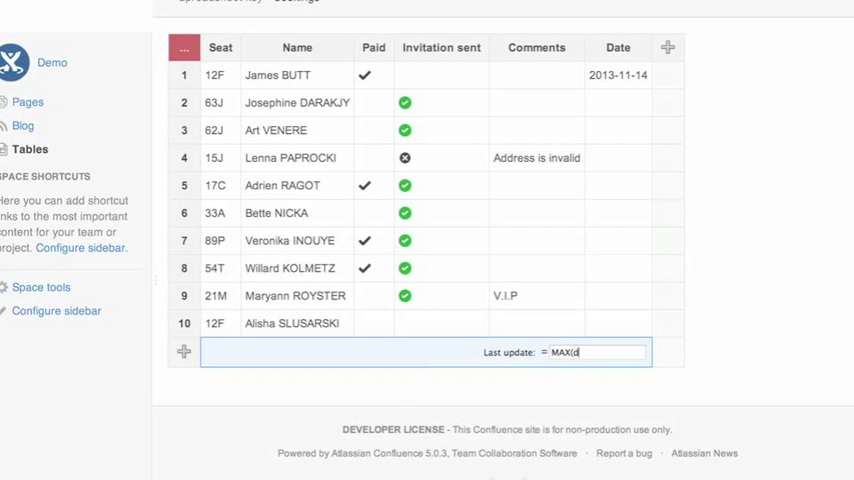
key("Return")
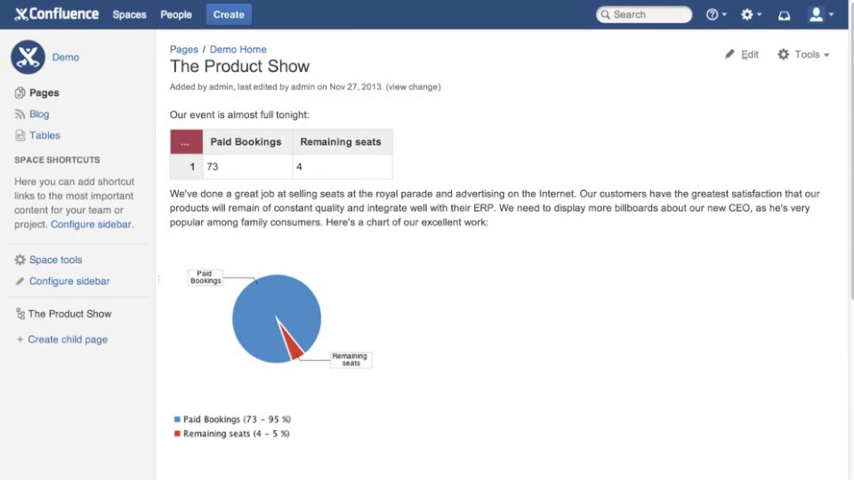
Scroll from the Product Show page down through the Last Minute Calls request list
scroll("down", 3)
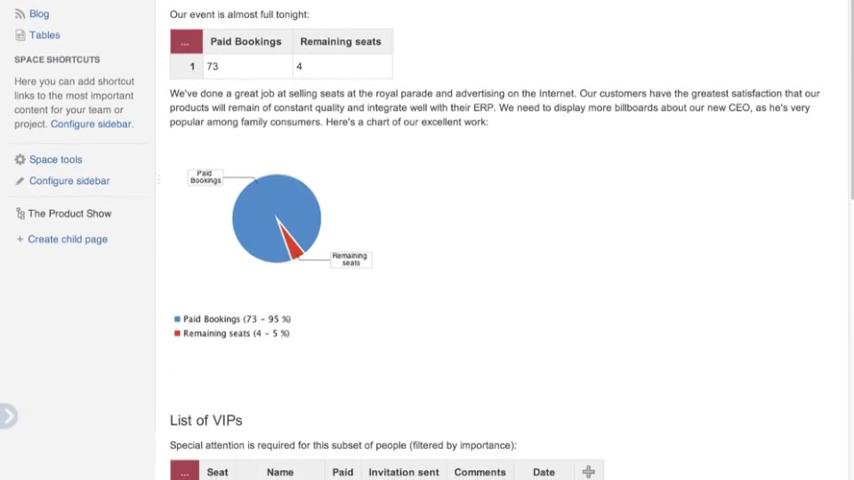
scroll("down", 3)
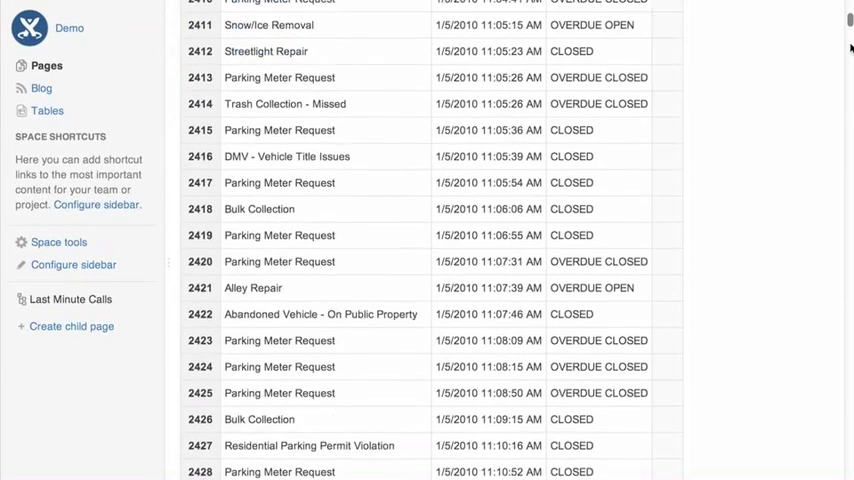
scroll("down", 3)
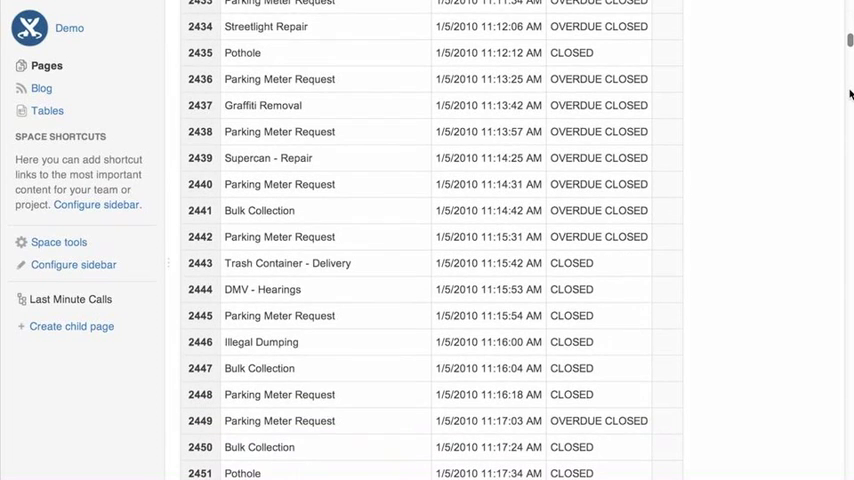
scroll("down", 3)
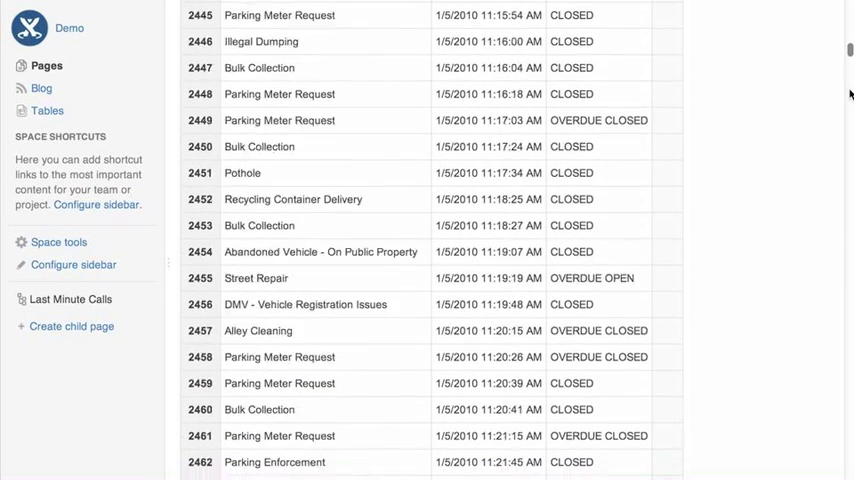
scroll("down", 3)
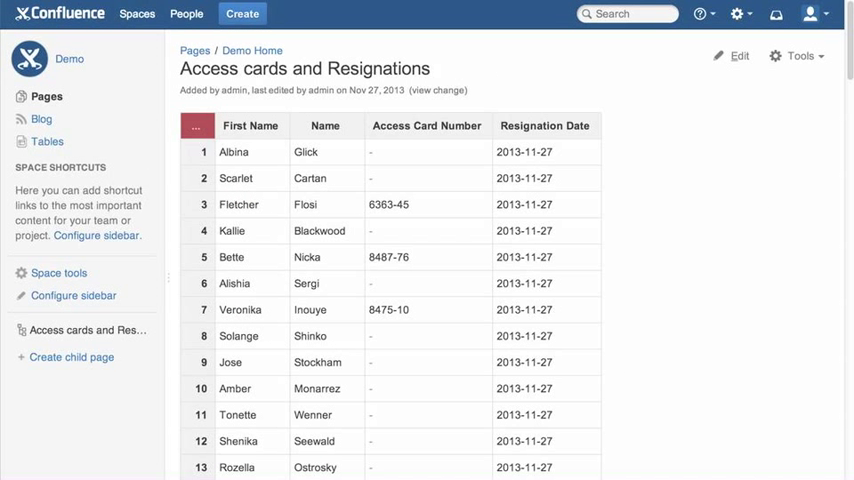
mouse_move(520, 116)
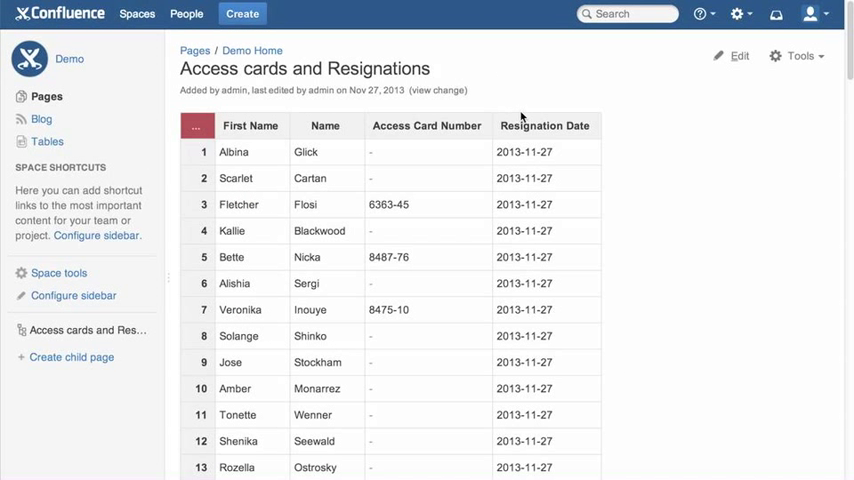
mouse_move(584, 136)
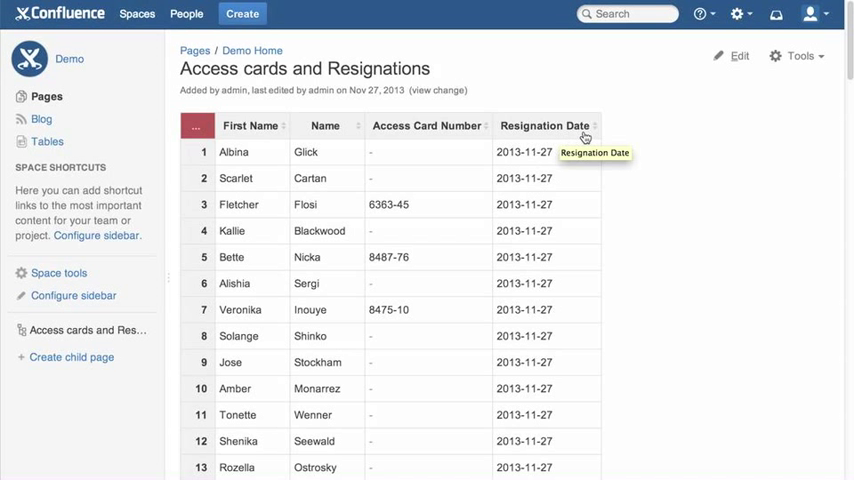
mouse_move(404, 144)
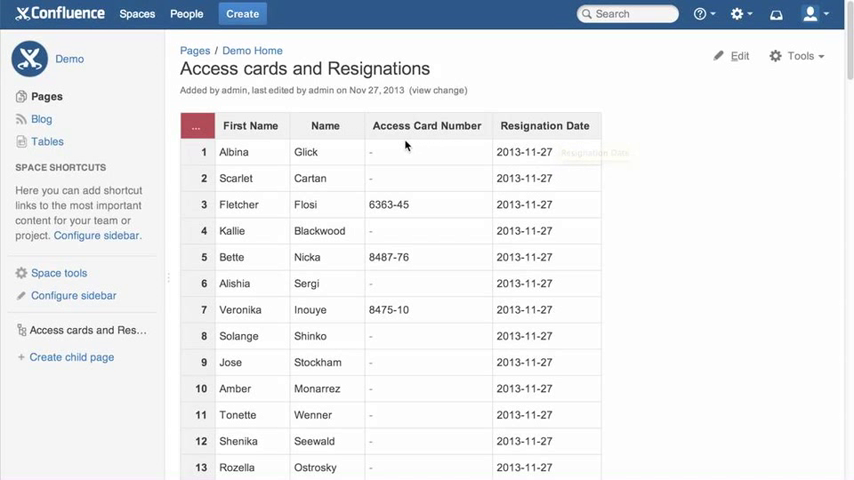
mouse_move(456, 136)
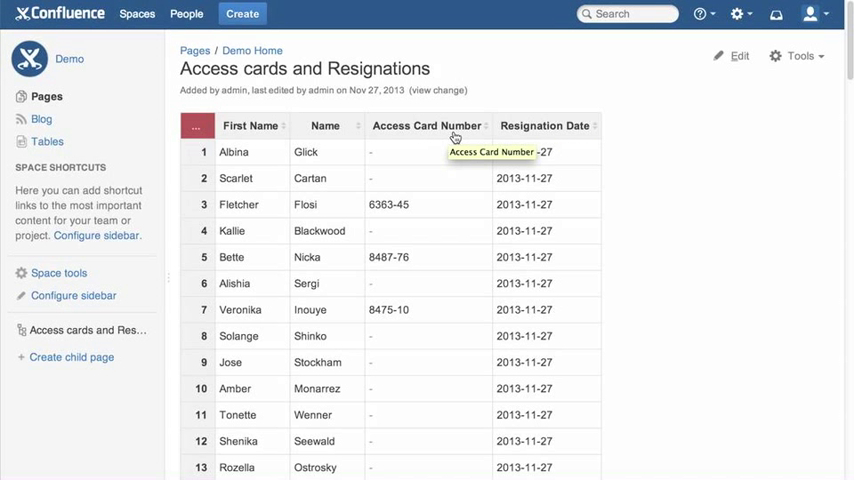
Sort the table by Access Card Number, then reverse the sort order
left_click(428, 126)
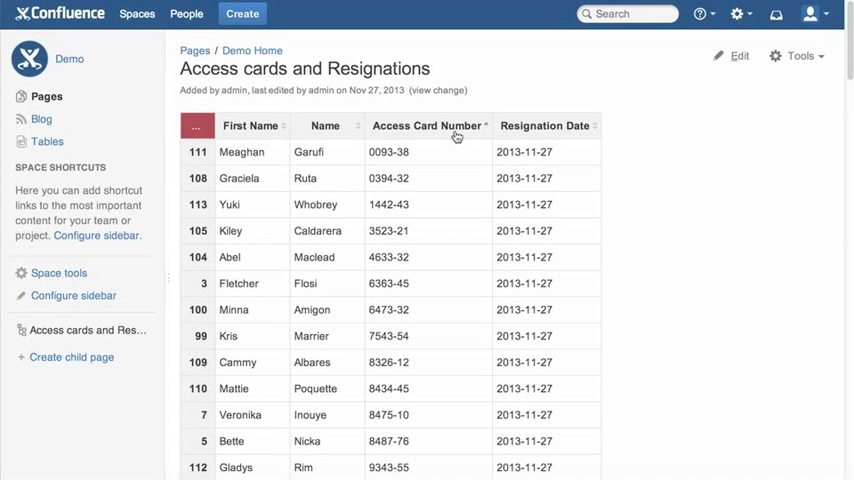
left_click(430, 126)
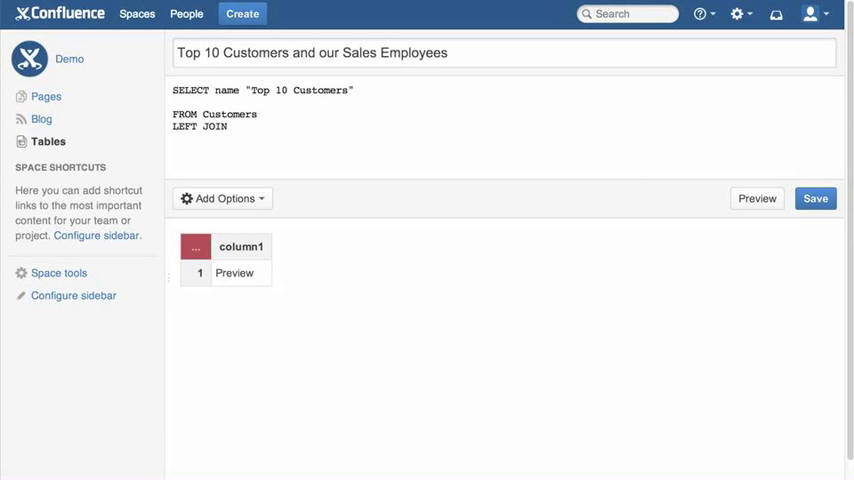
Add HR_DEPARTMENT.EMPLOYEES after LEFT JOIN in the query text
type("HR_DEPARTME")
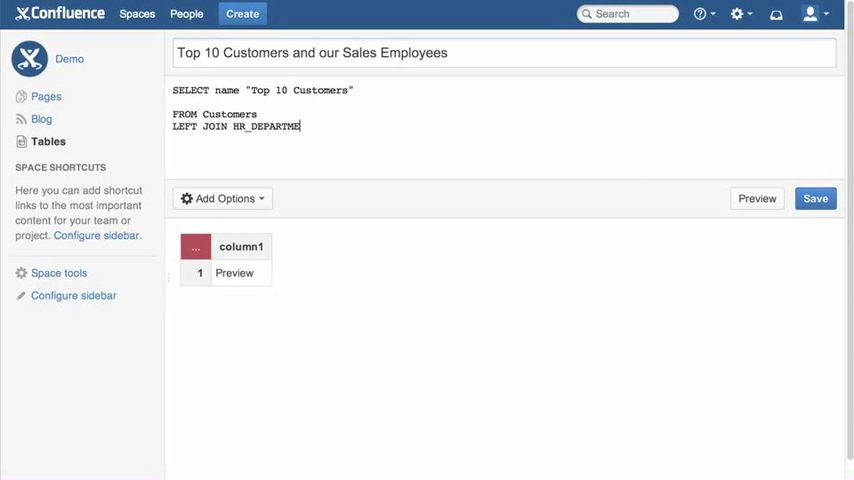
type("NT.")
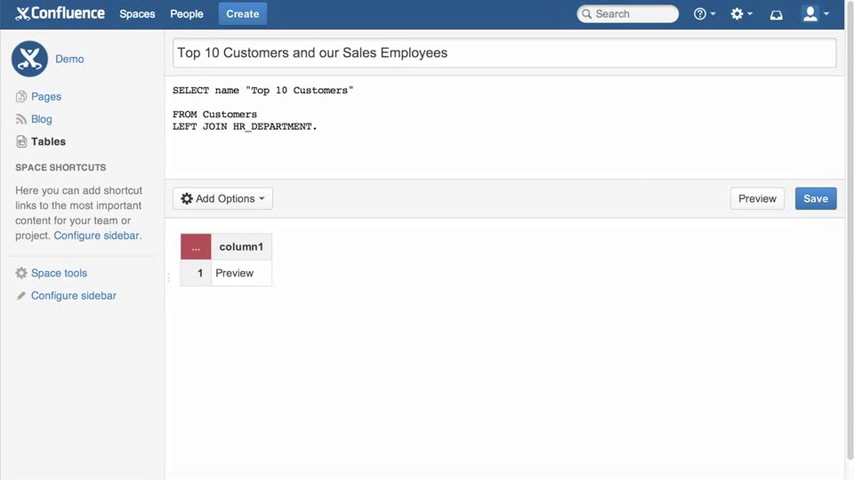
type(".EMPLOYE")
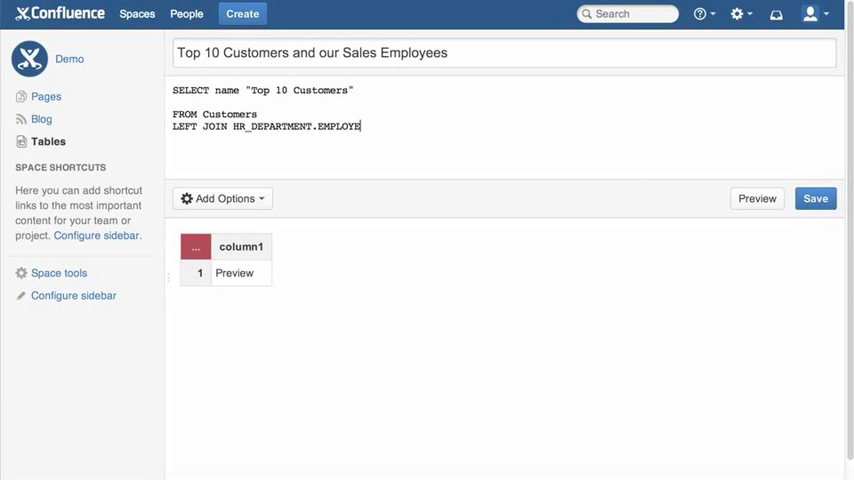
type("ES")
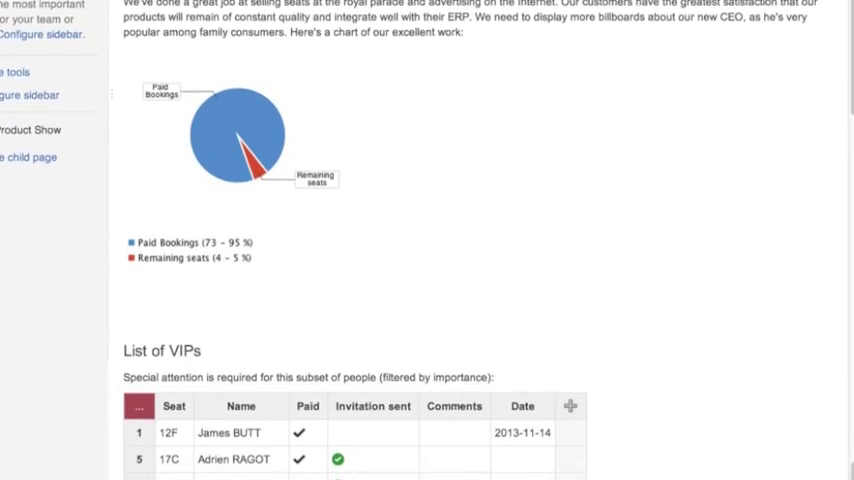
Scroll past the pie chart to the List of VIPs table
scroll("down", 3)
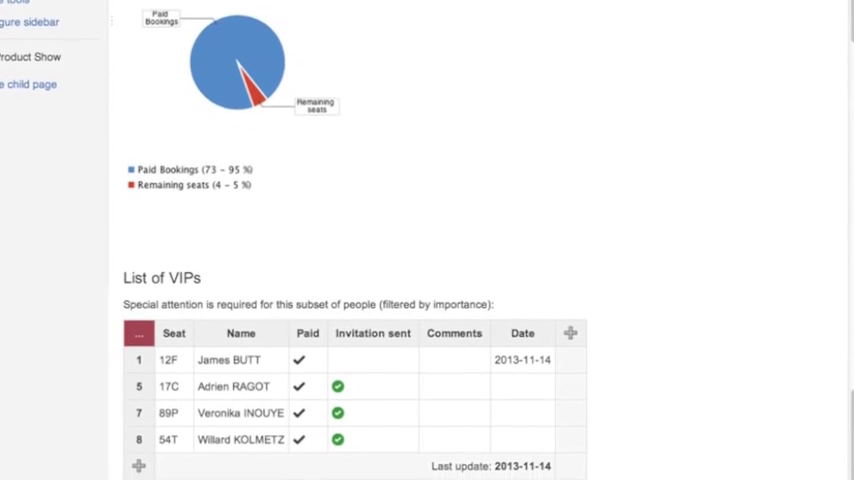
scroll("down", 3)
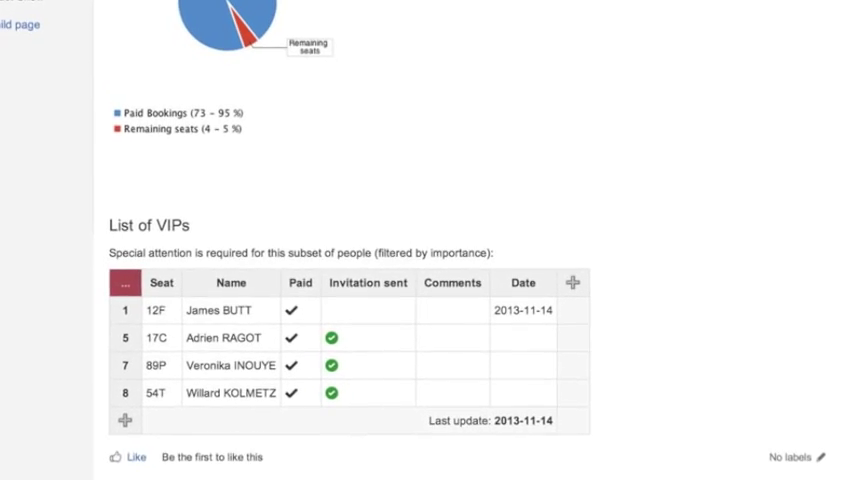